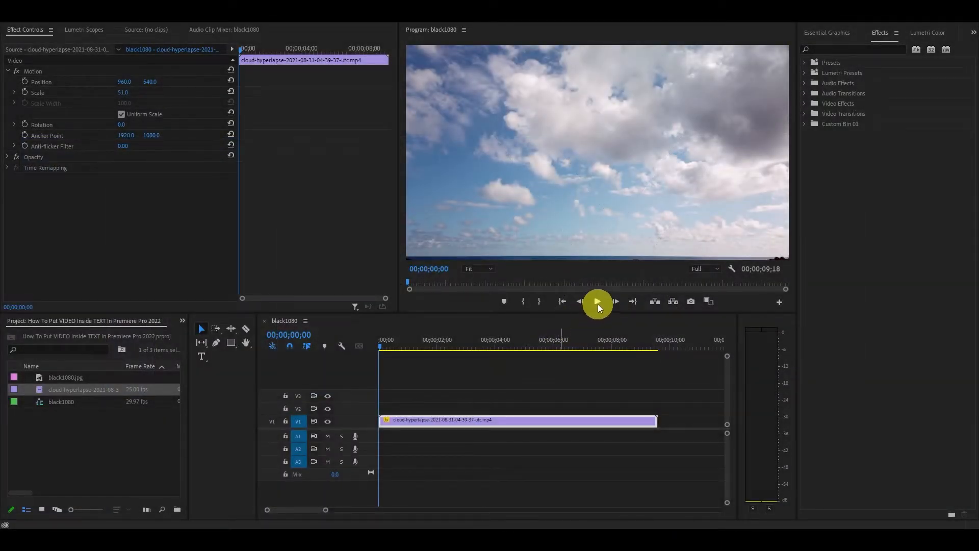
# Step: Preview the cloud footage, then reveal the Keying effects under Video Effects
pyautogui.click(597, 301)
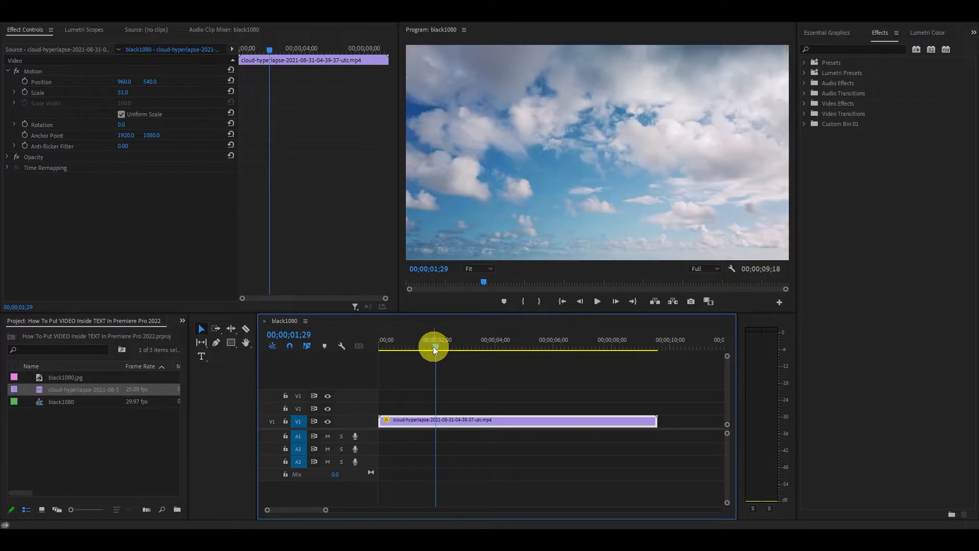
pyautogui.moveTo(434, 348); pyautogui.dragTo(540, 348)
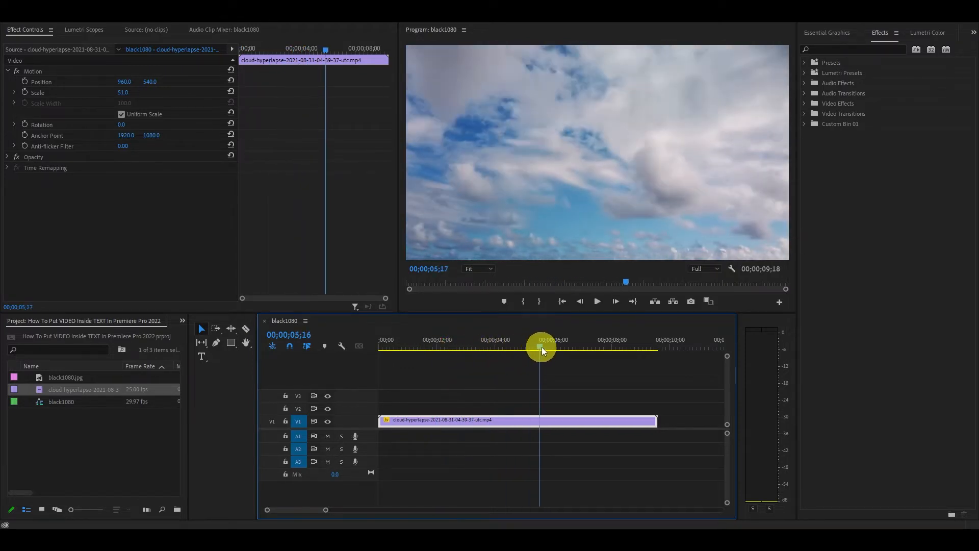
pyautogui.moveTo(540, 349); pyautogui.dragTo(511, 349)
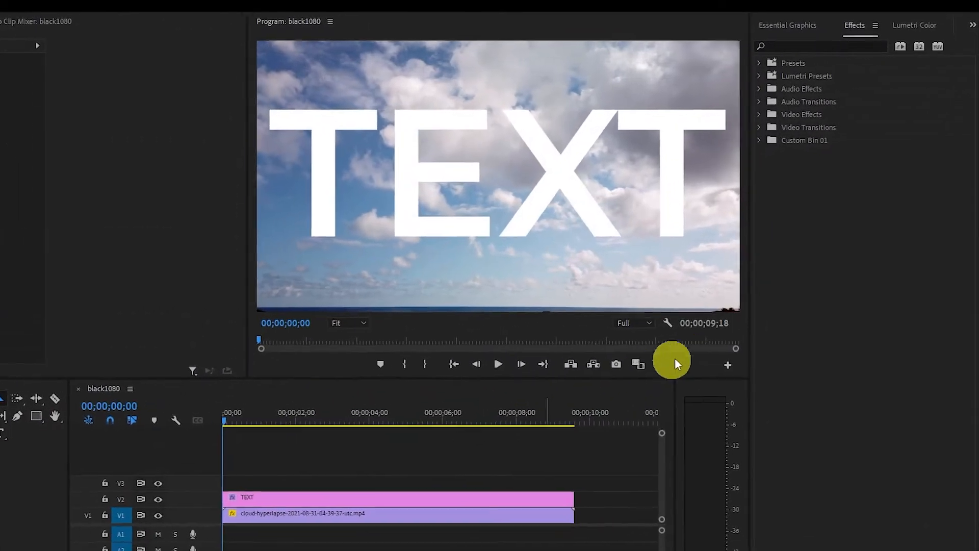
pyautogui.click(760, 127)
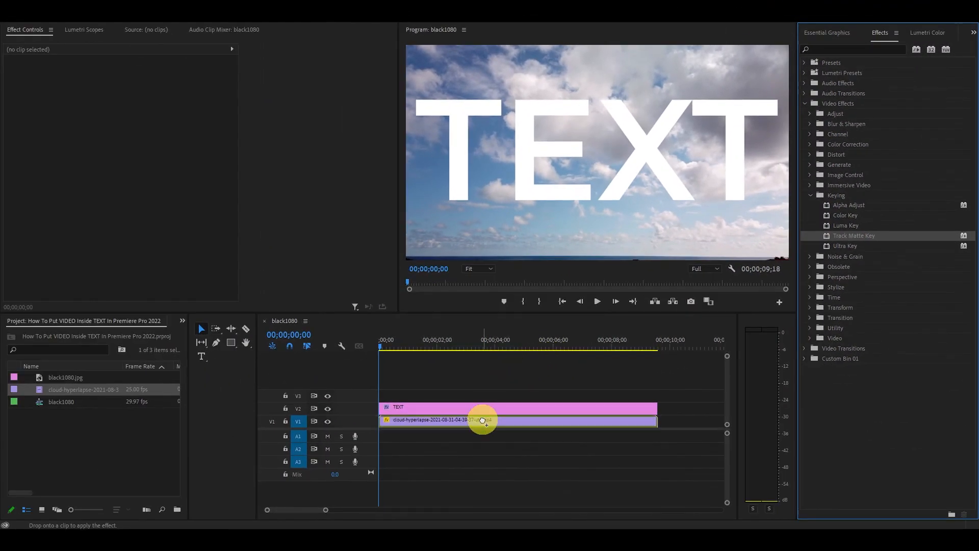
# Step: Drop Track Matte Key onto the cloud hyperlapse clip on V1 and deselect it
pyautogui.click(481, 420)
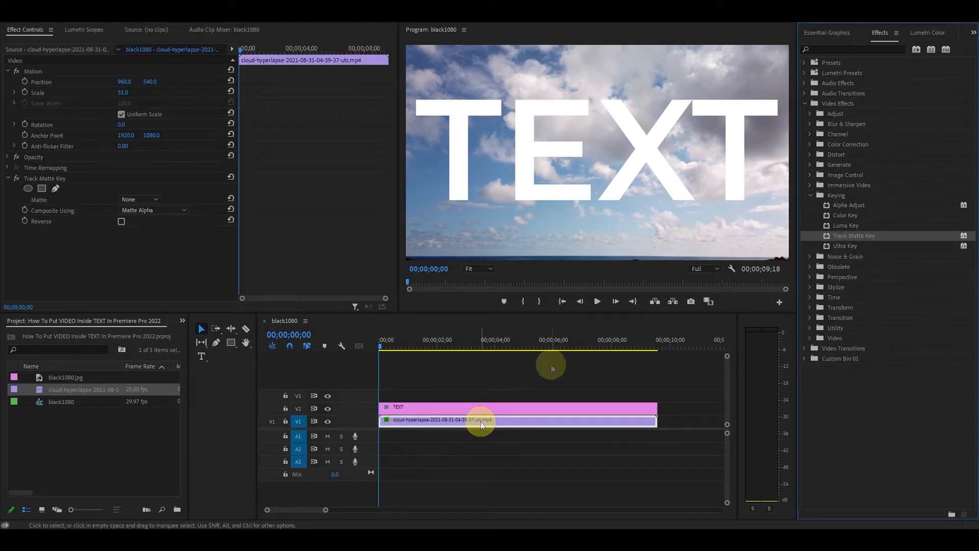
pyautogui.click(547, 408)
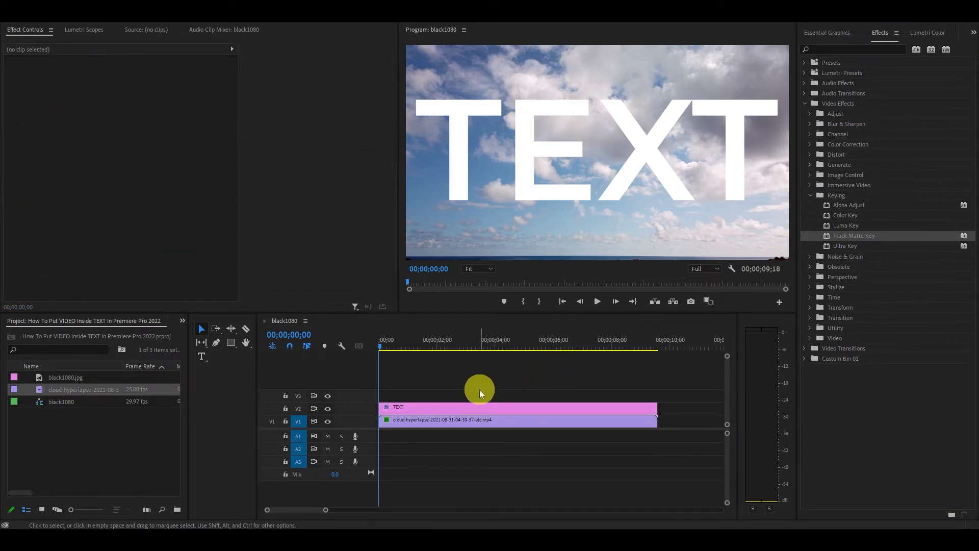
# Step: Set the cloud clip's Track Matte Key matte to Video 2 and play the clouds inside the letters
pyautogui.click(518, 420)
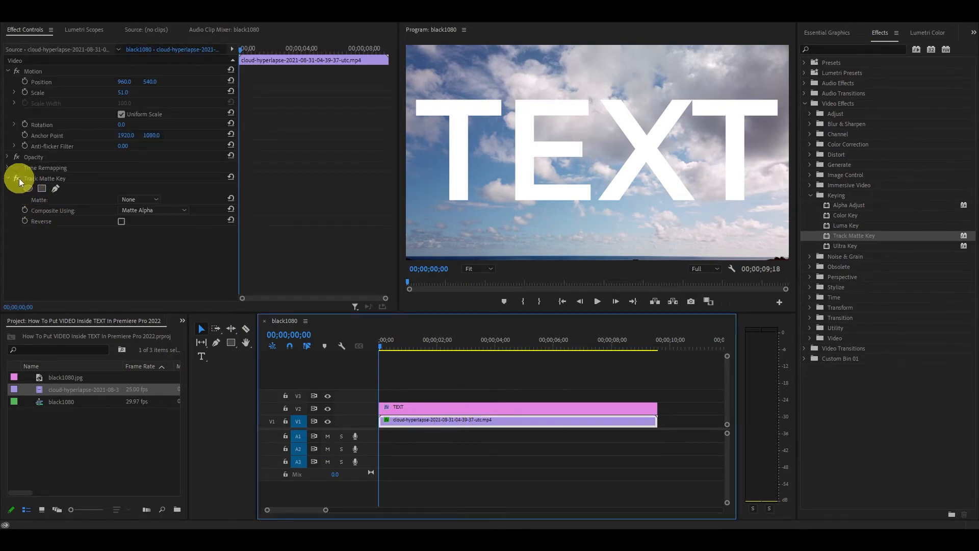
pyautogui.moveTo(112, 192)
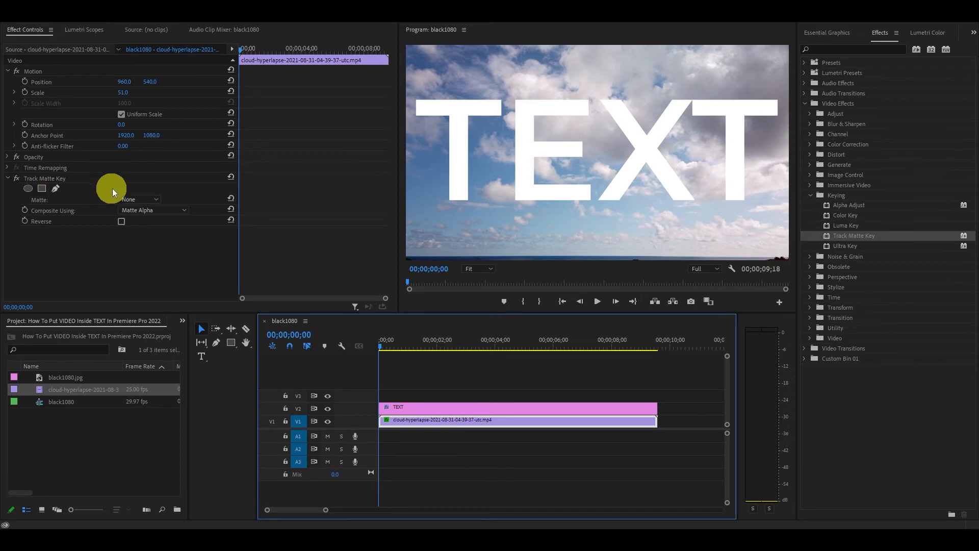
pyautogui.click(139, 200)
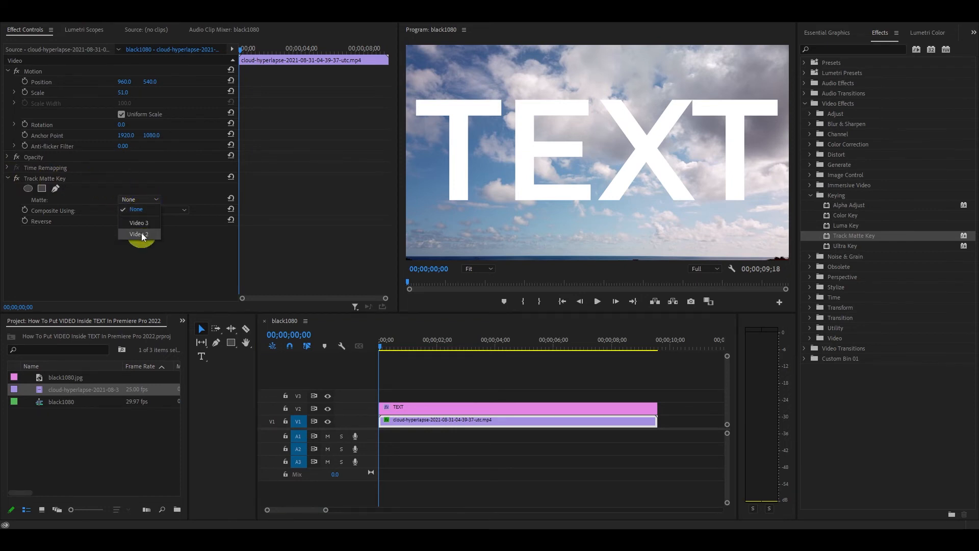
pyautogui.click(138, 234)
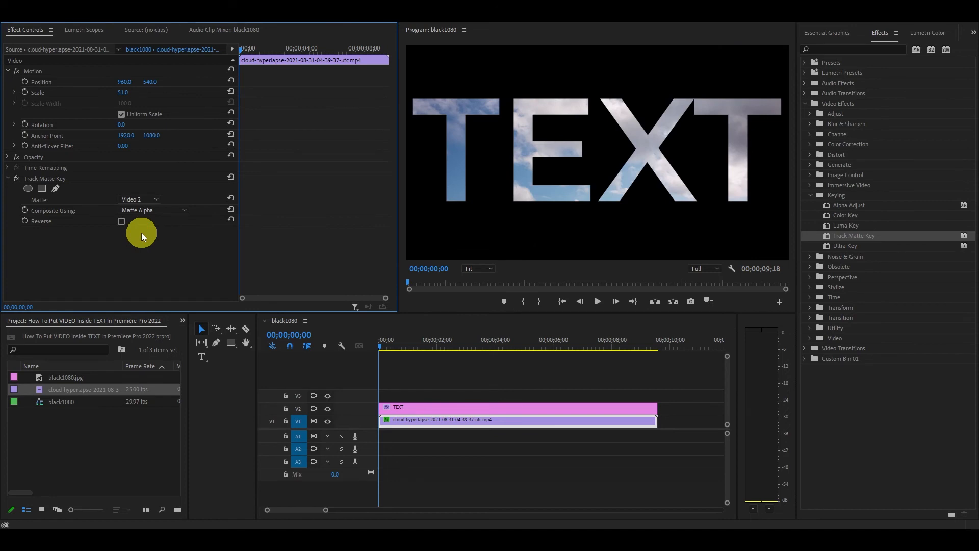
pyautogui.click(598, 301)
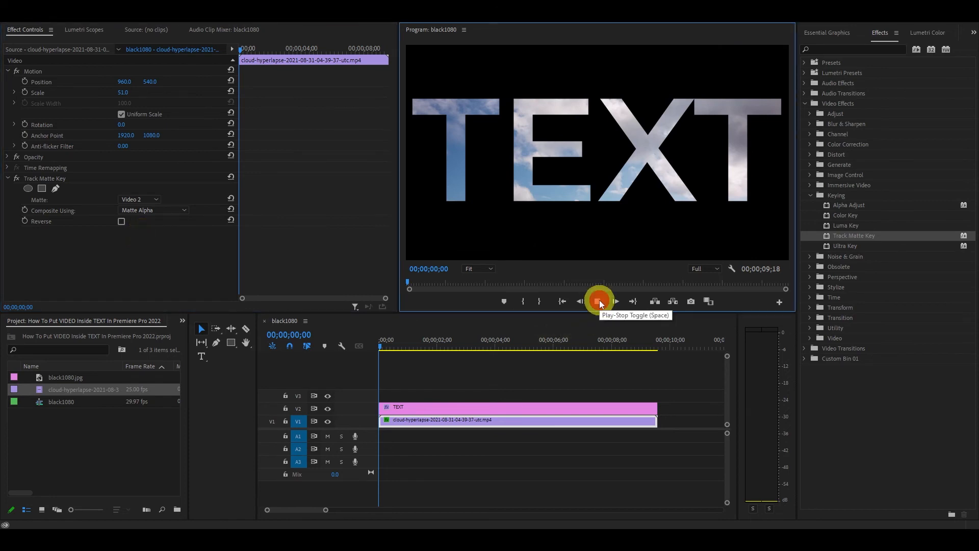
pyautogui.click(598, 301)
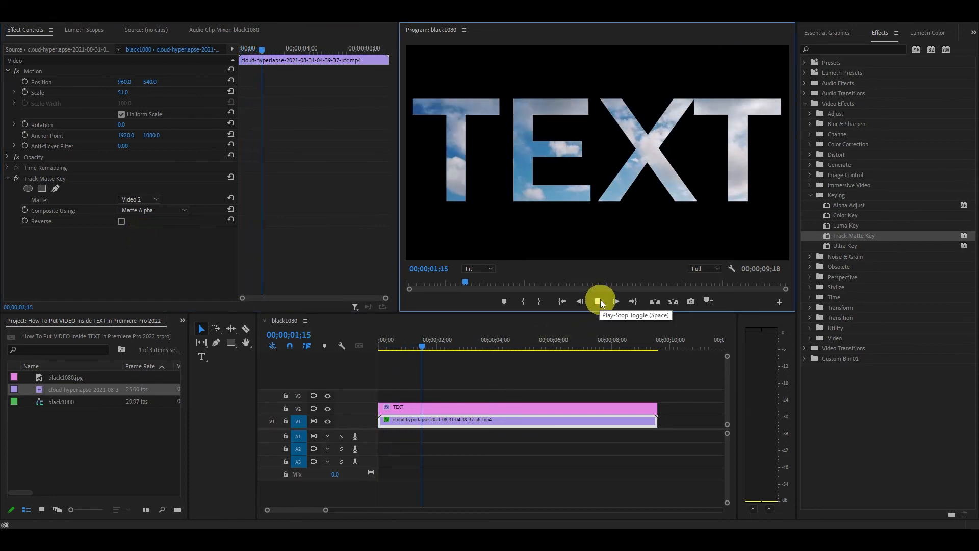